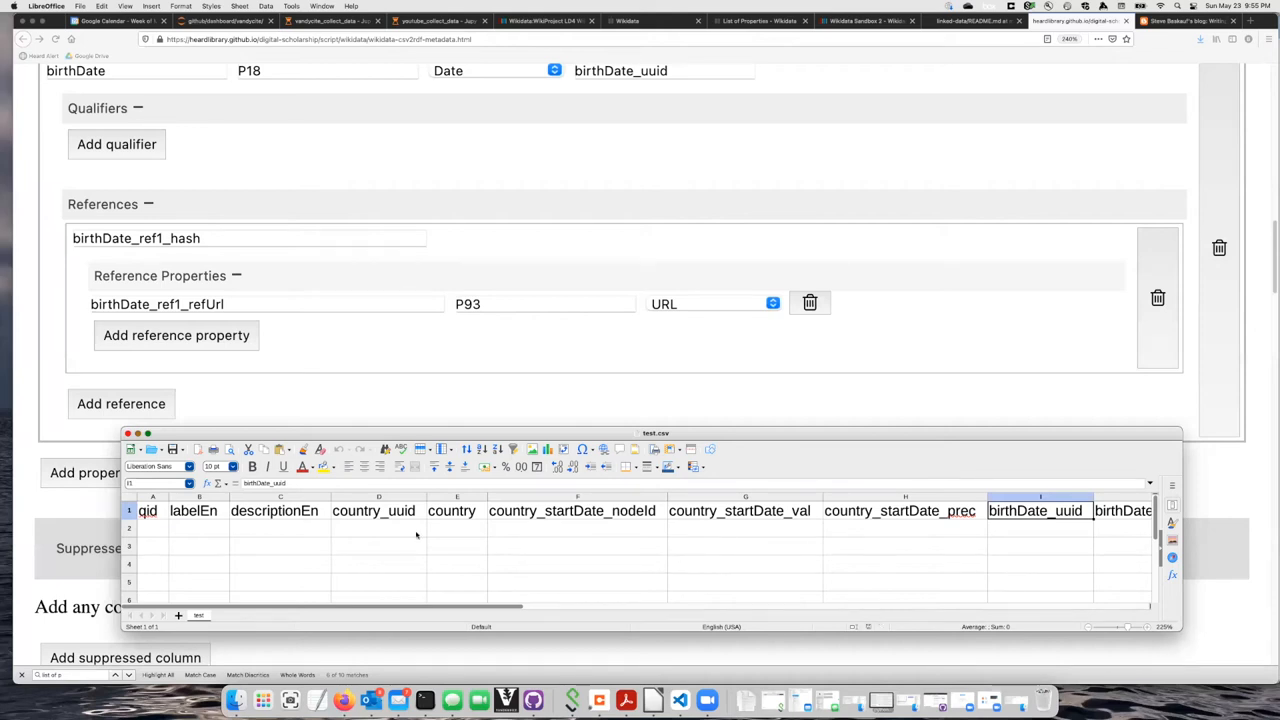
mouse_move(354, 548)
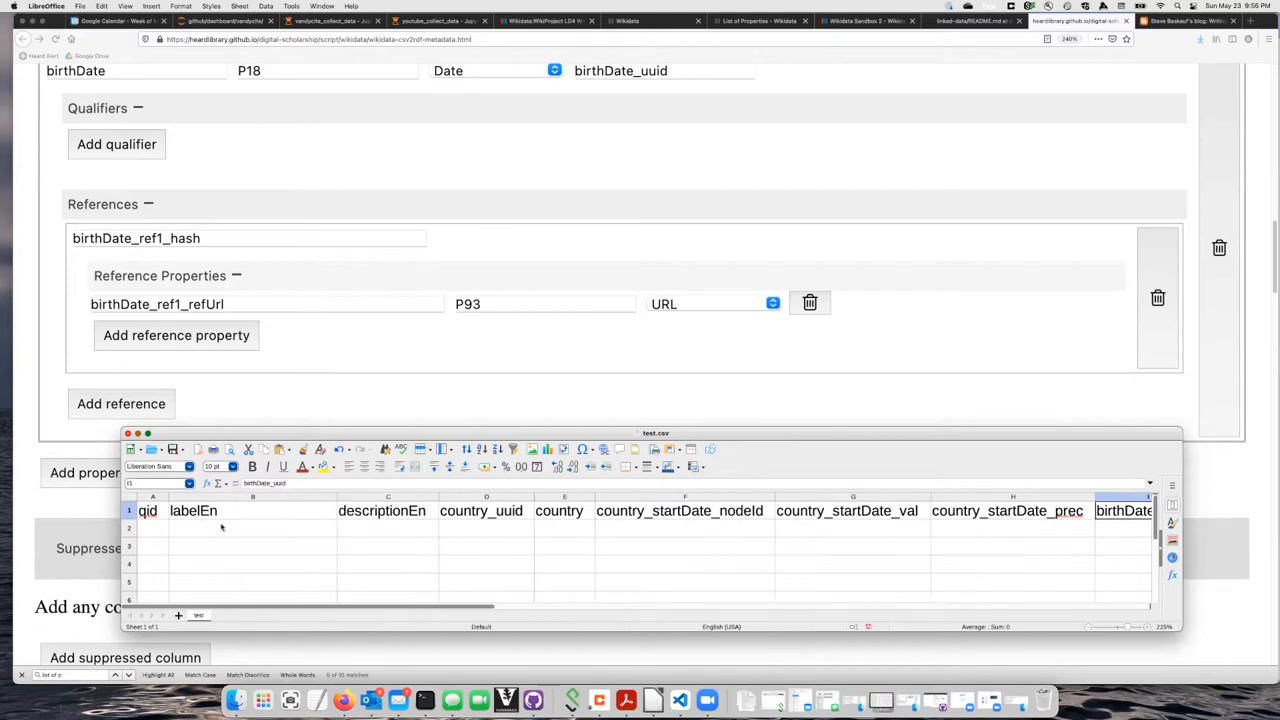
Enter the label 'Frank of France' and description 'historical character' in row 2
left_click(252, 528)
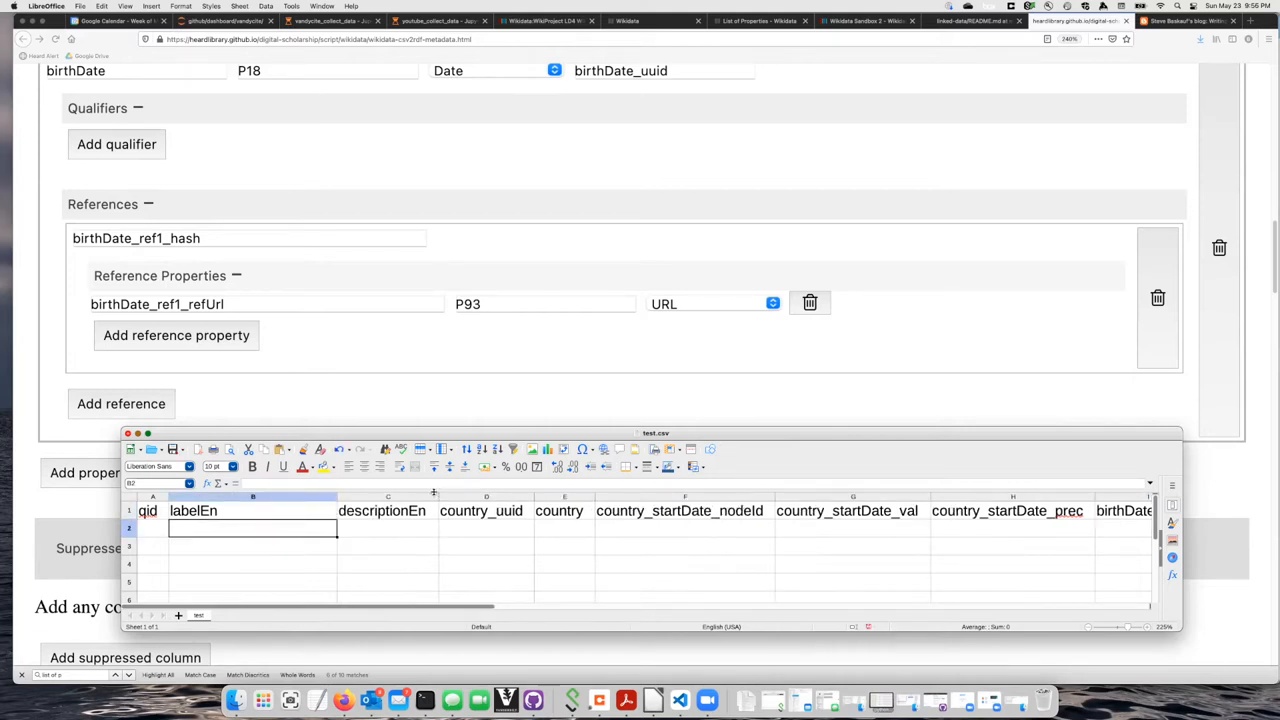
type("Frank")
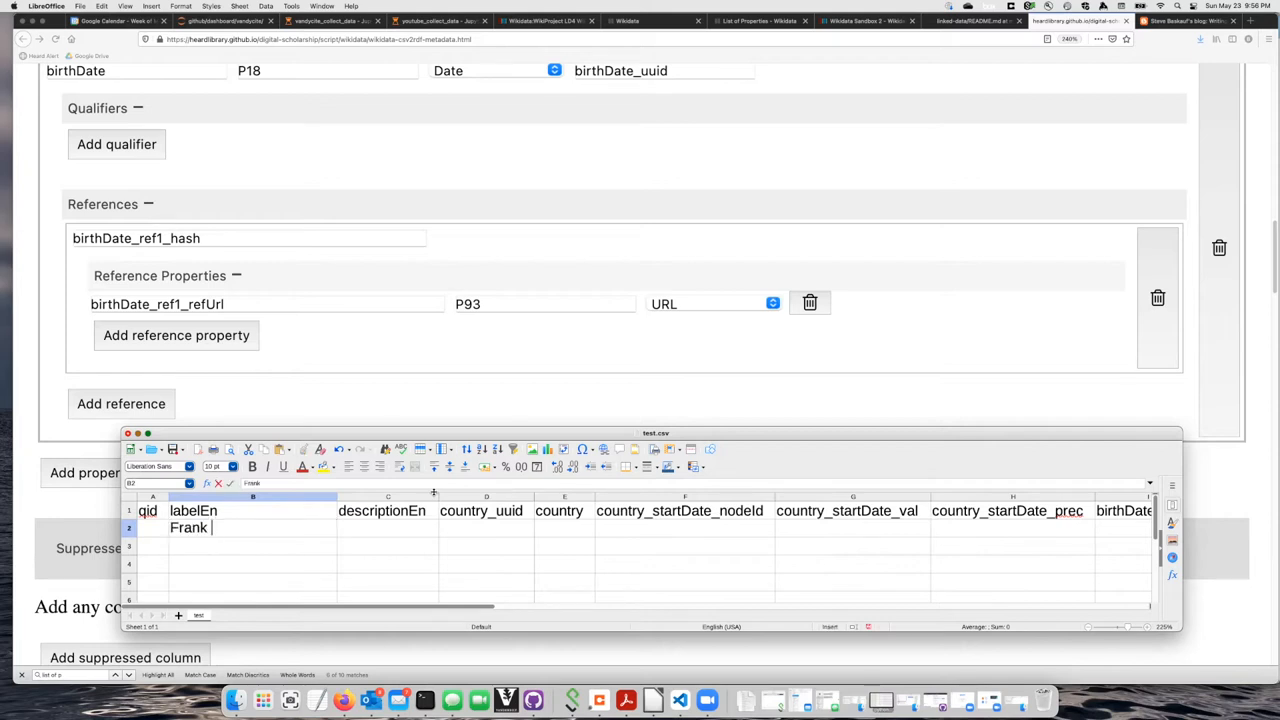
type("of France")
left_click(386, 528)
type("historical")
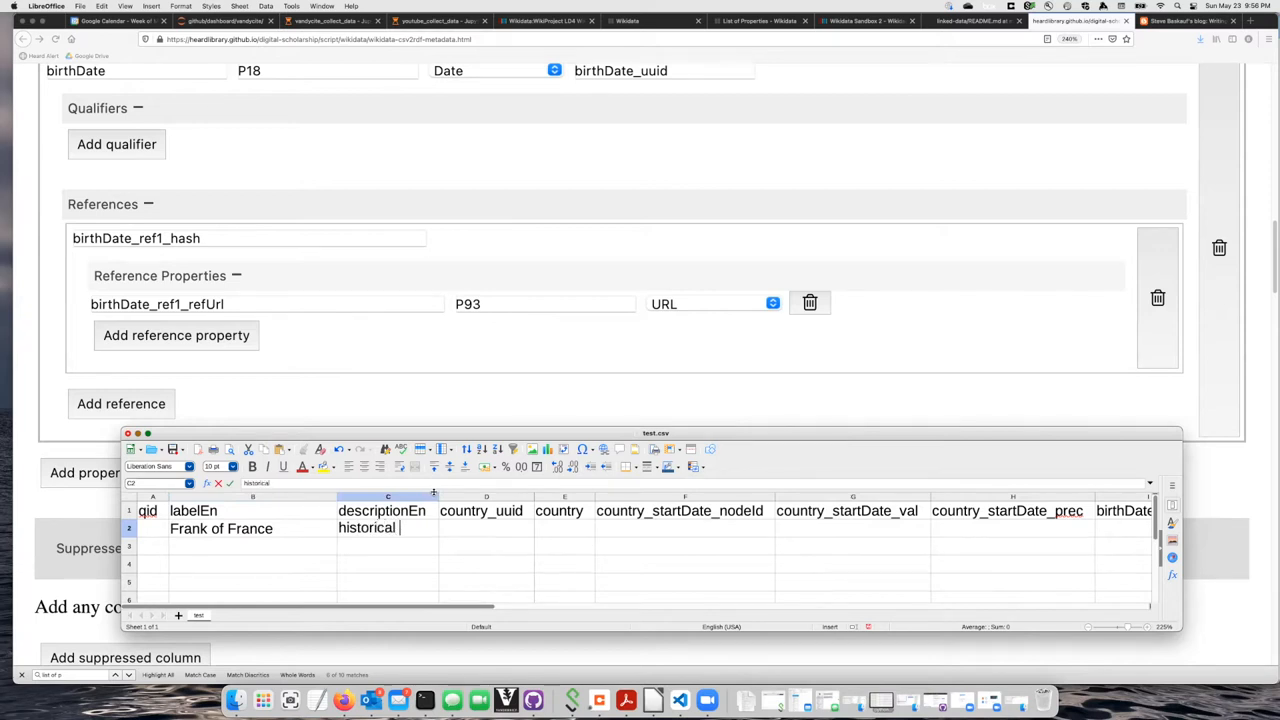
type("character")
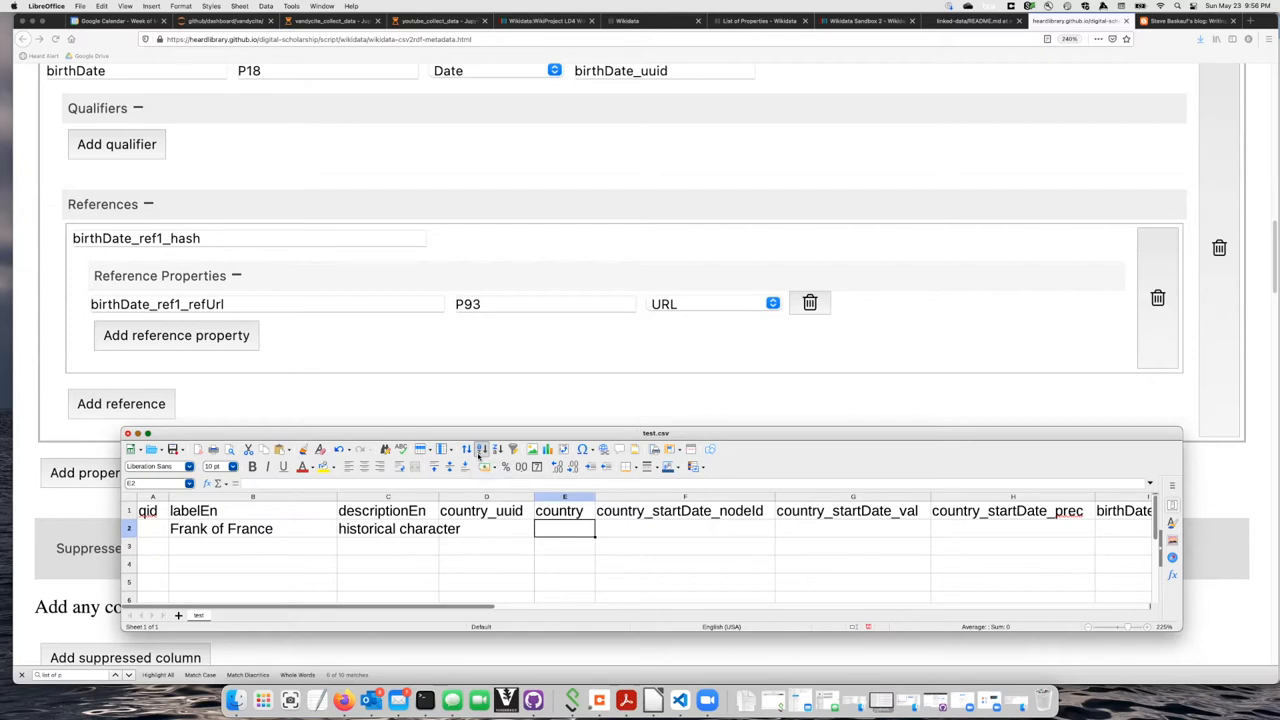
Enter the country Q-id Q346 for row 2
type("Q")
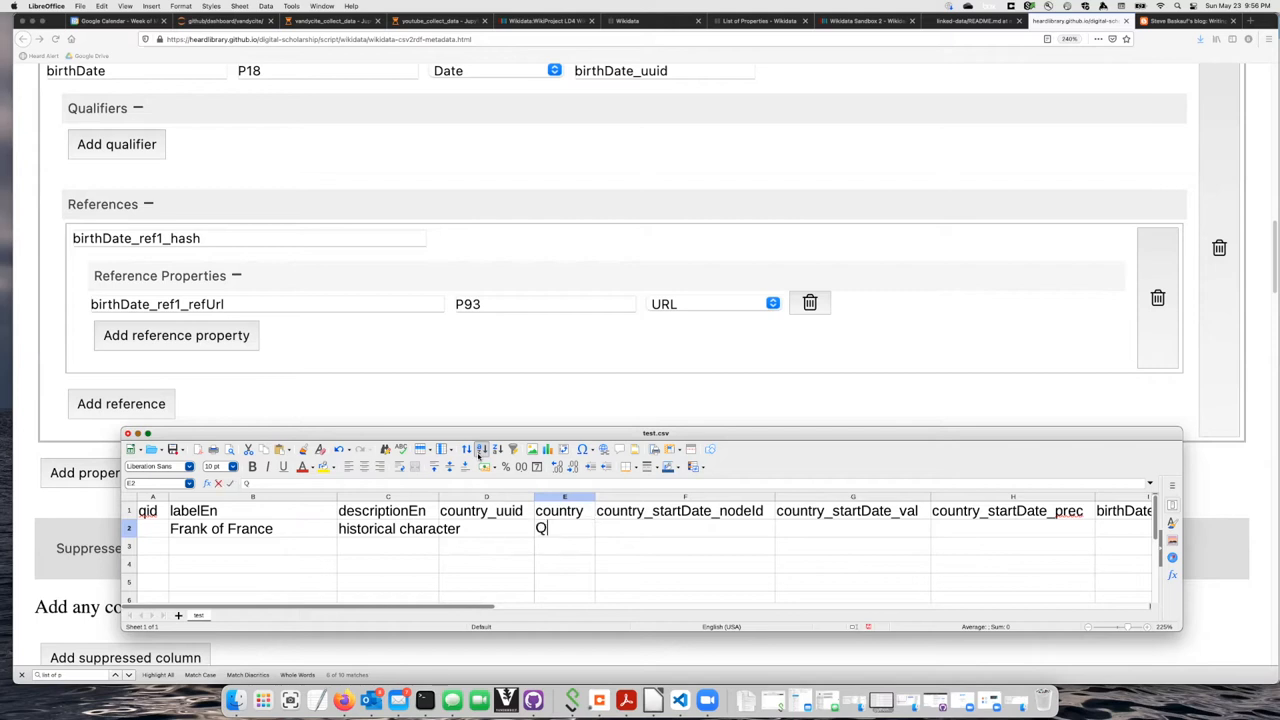
type("3")
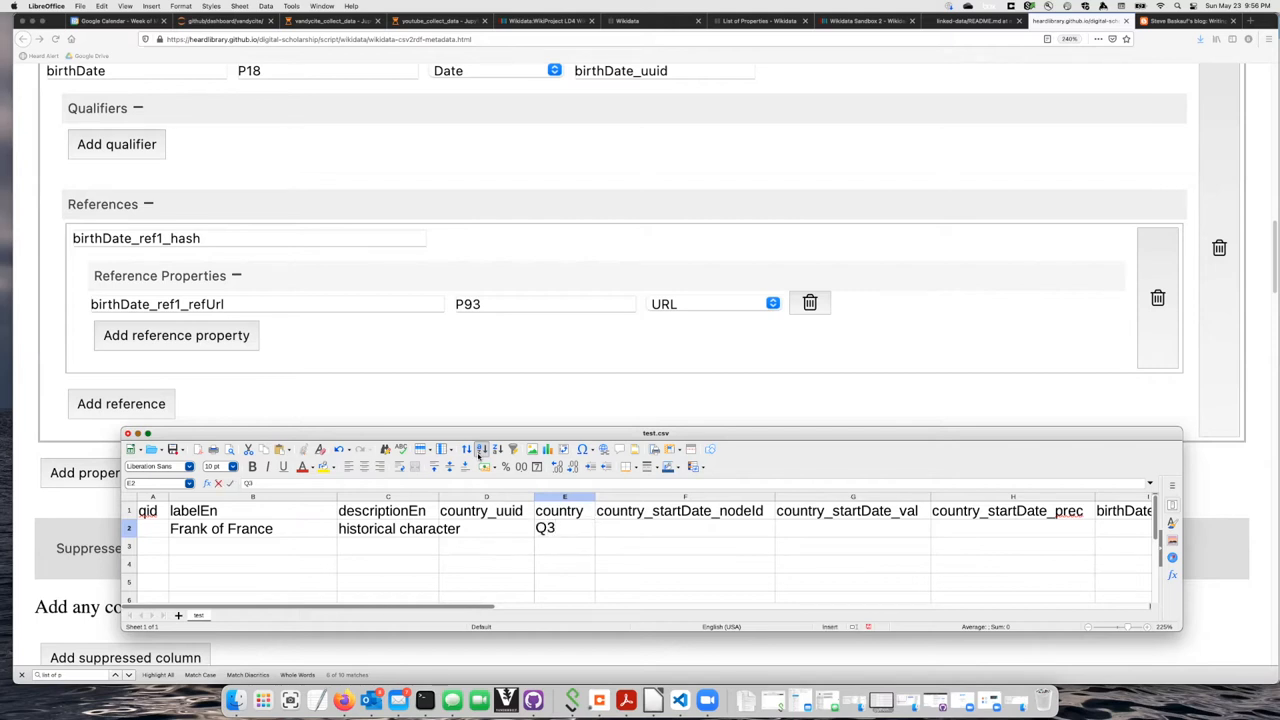
type("4")
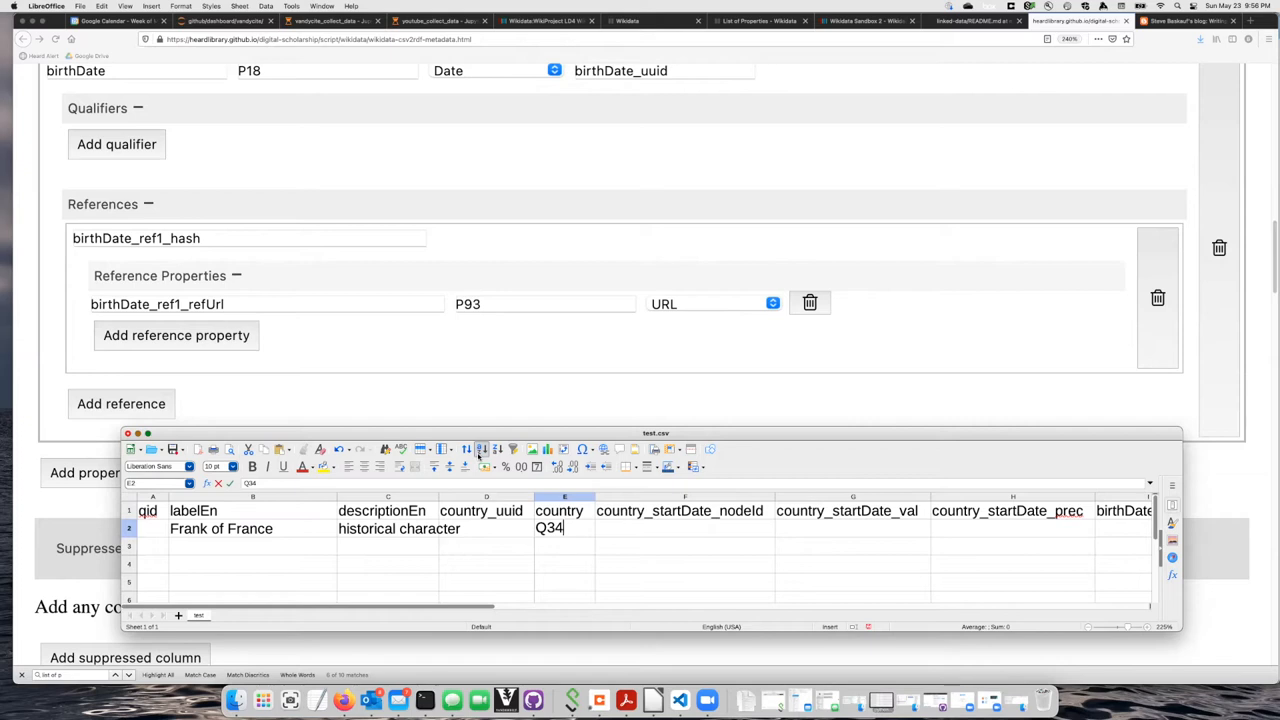
type("6")
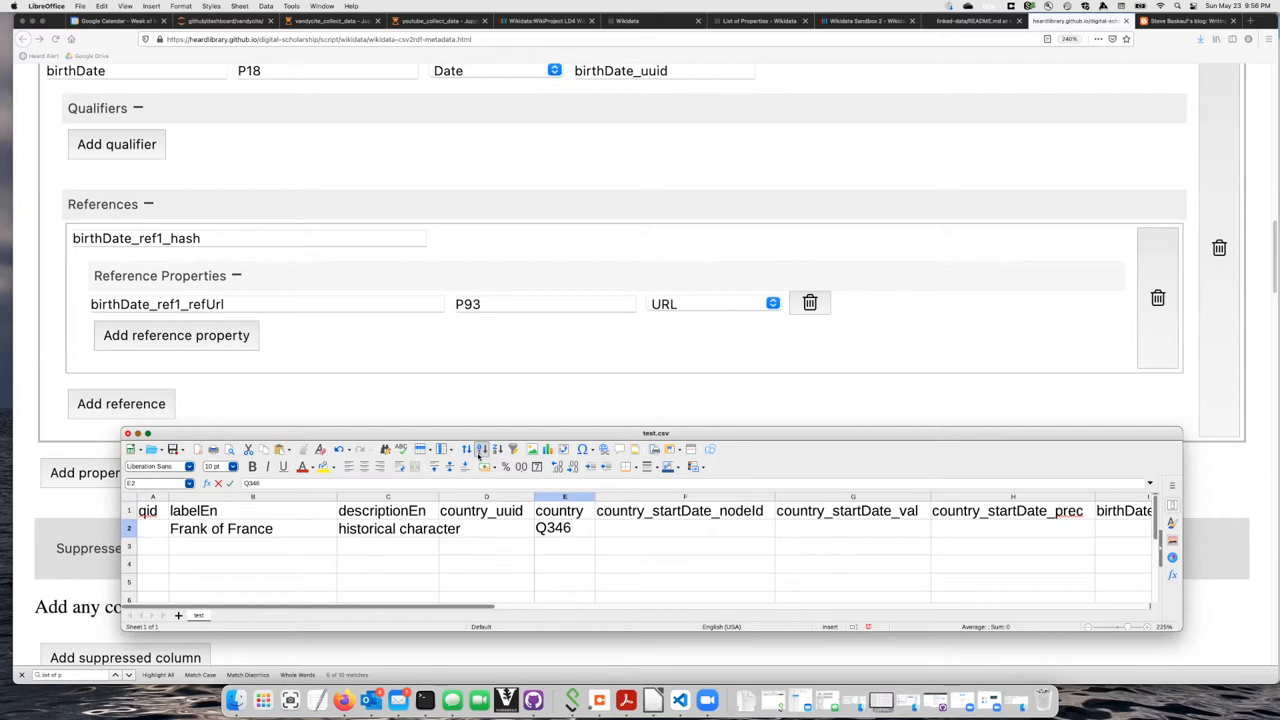
Enter country start date 1982 and birth date 1960-03-14 for row 2
left_click(852, 528)
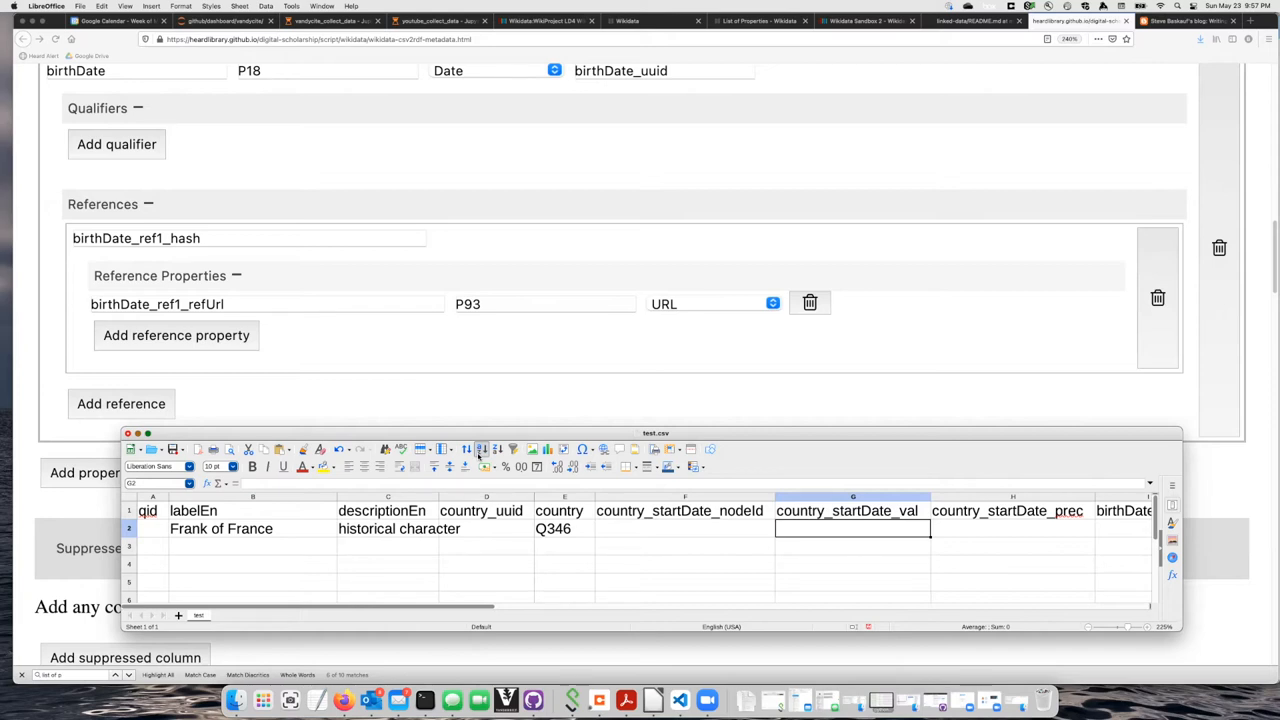
type("1982")
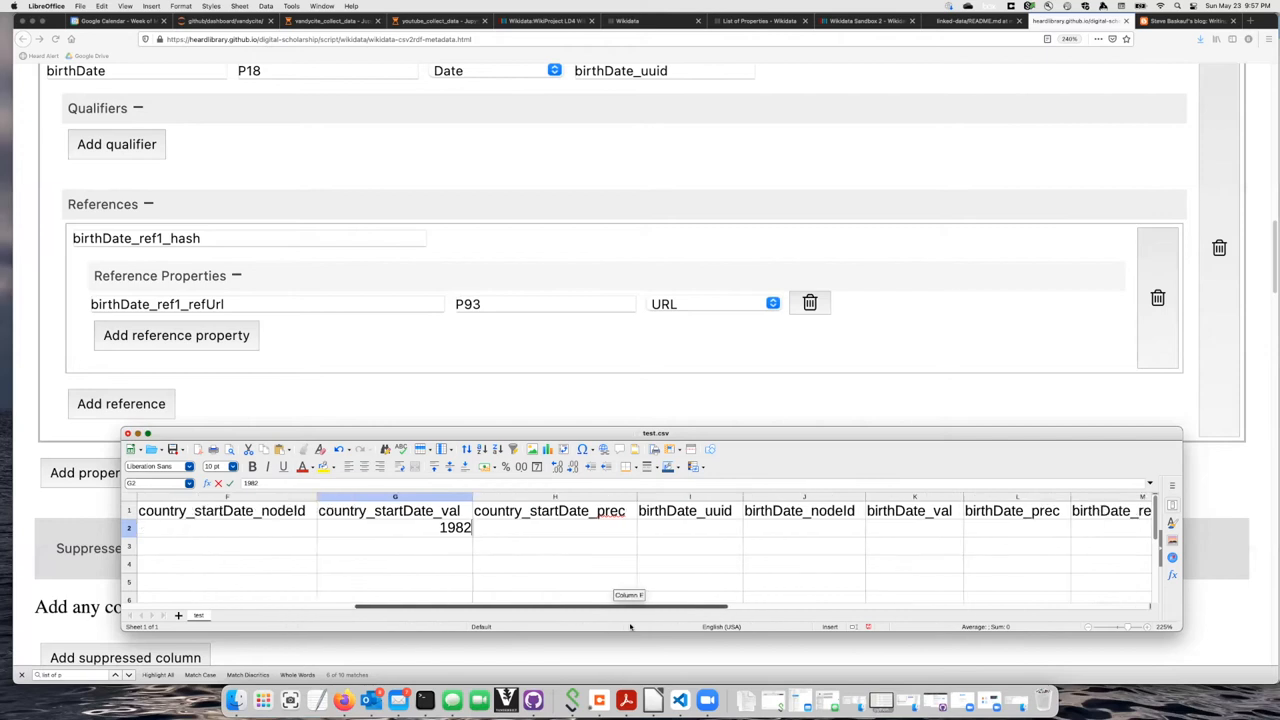
left_click(914, 528)
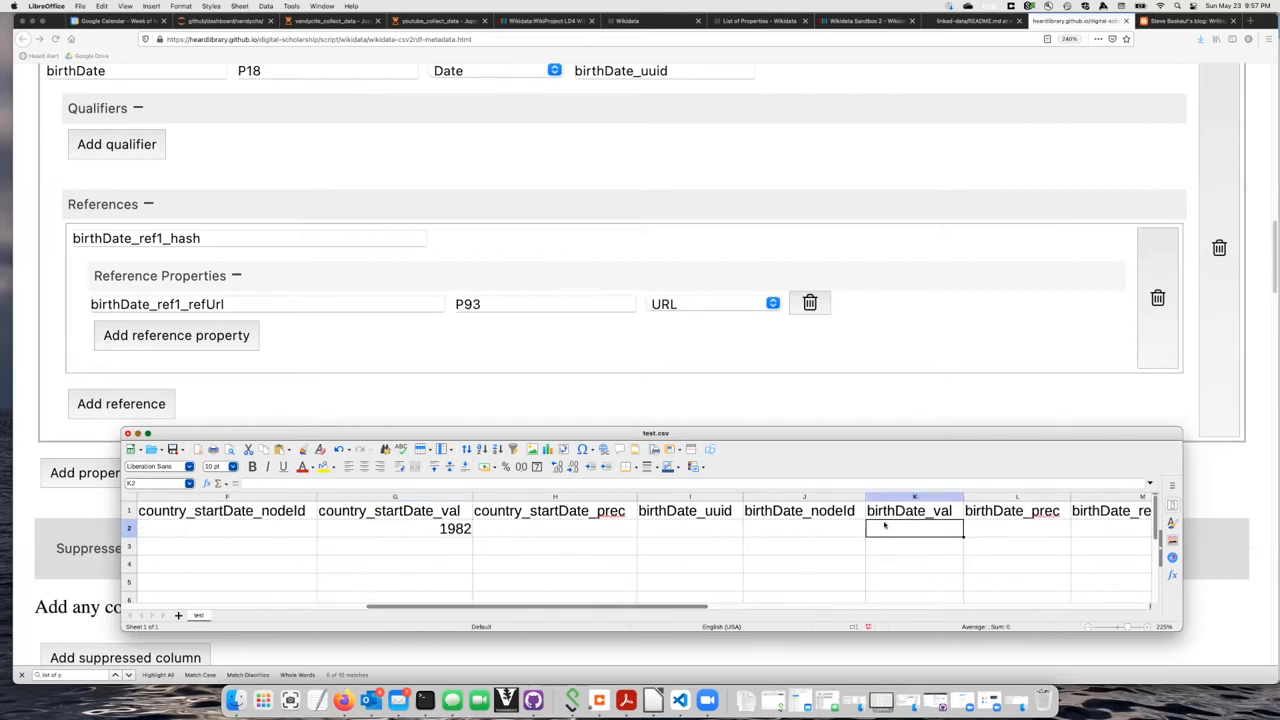
type("1960")
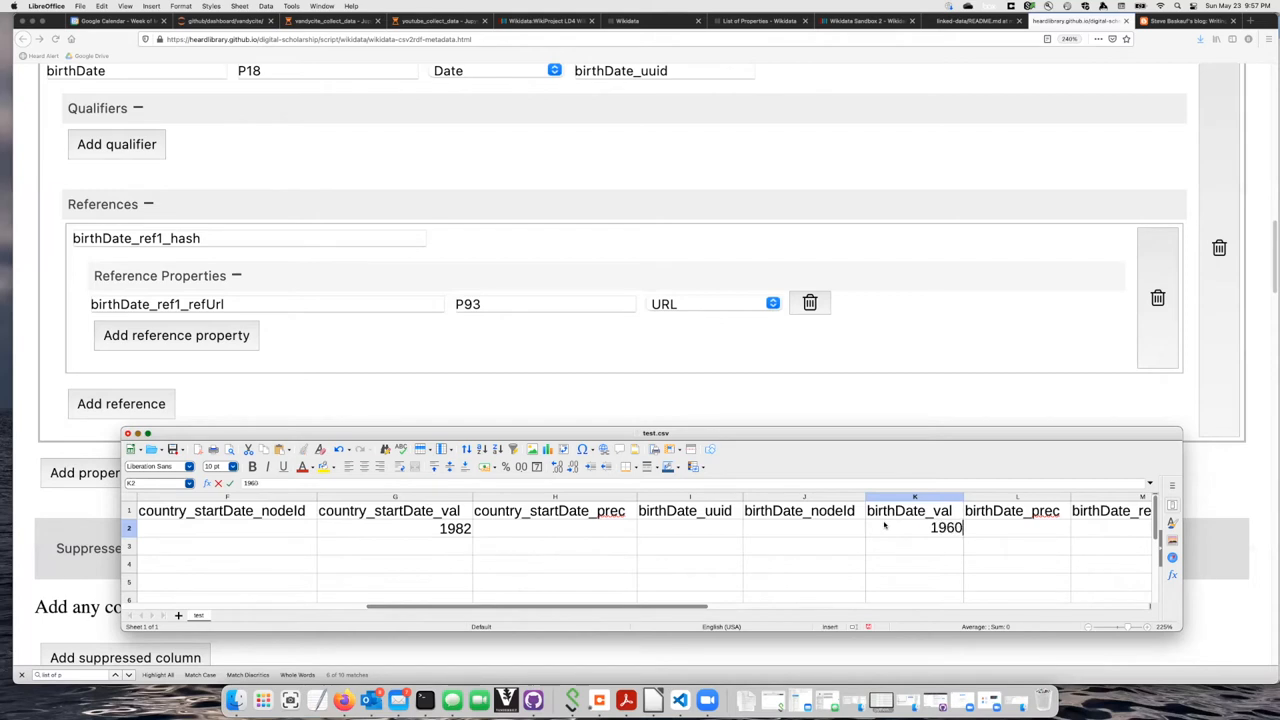
type("-")
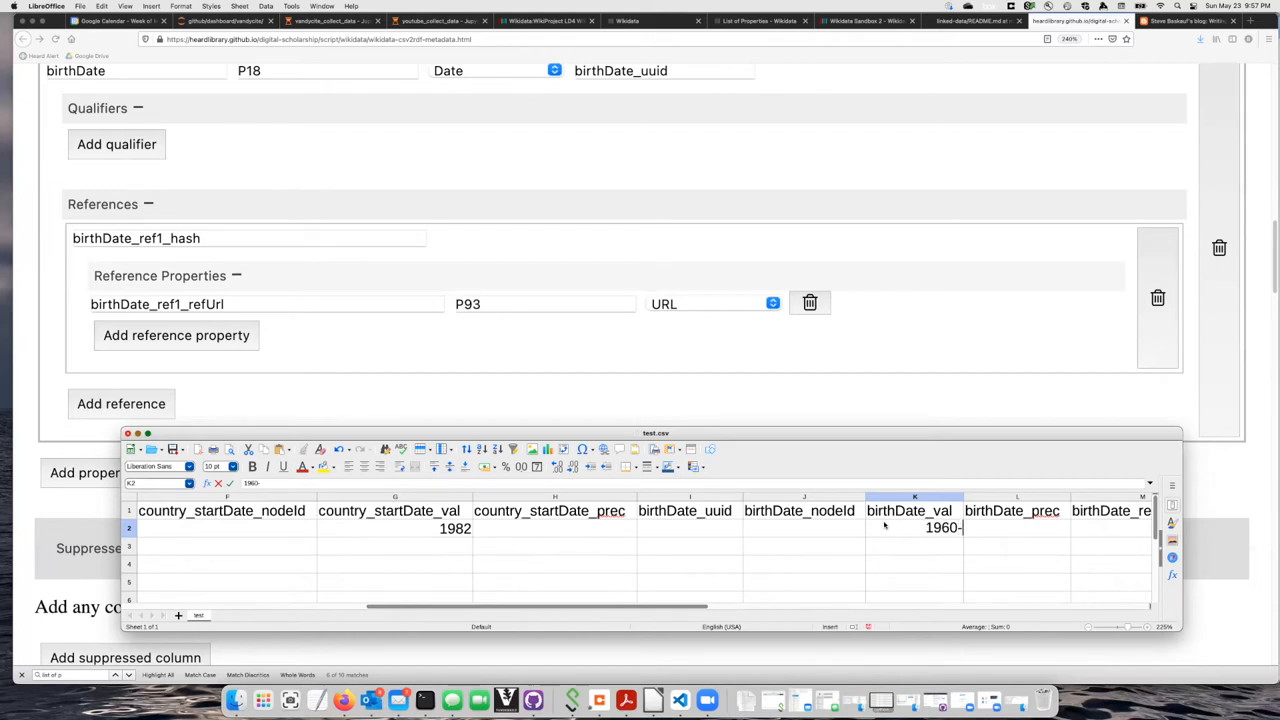
type("03-")
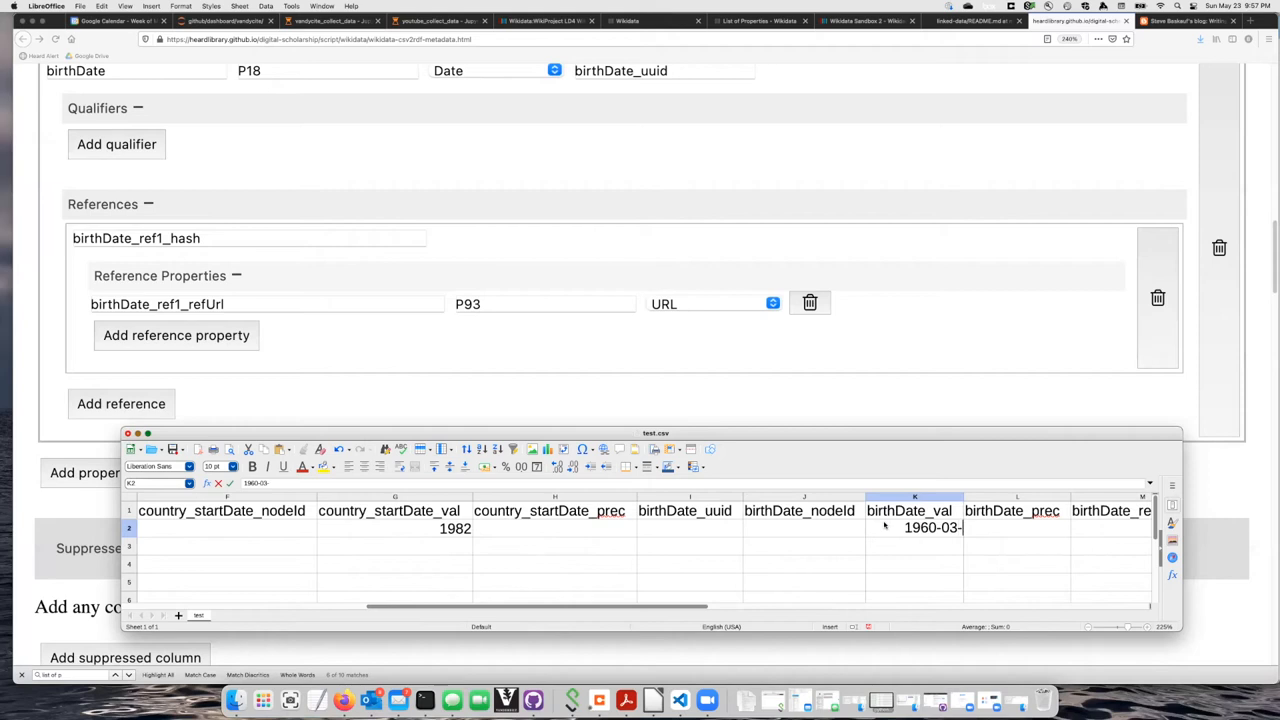
type("14")
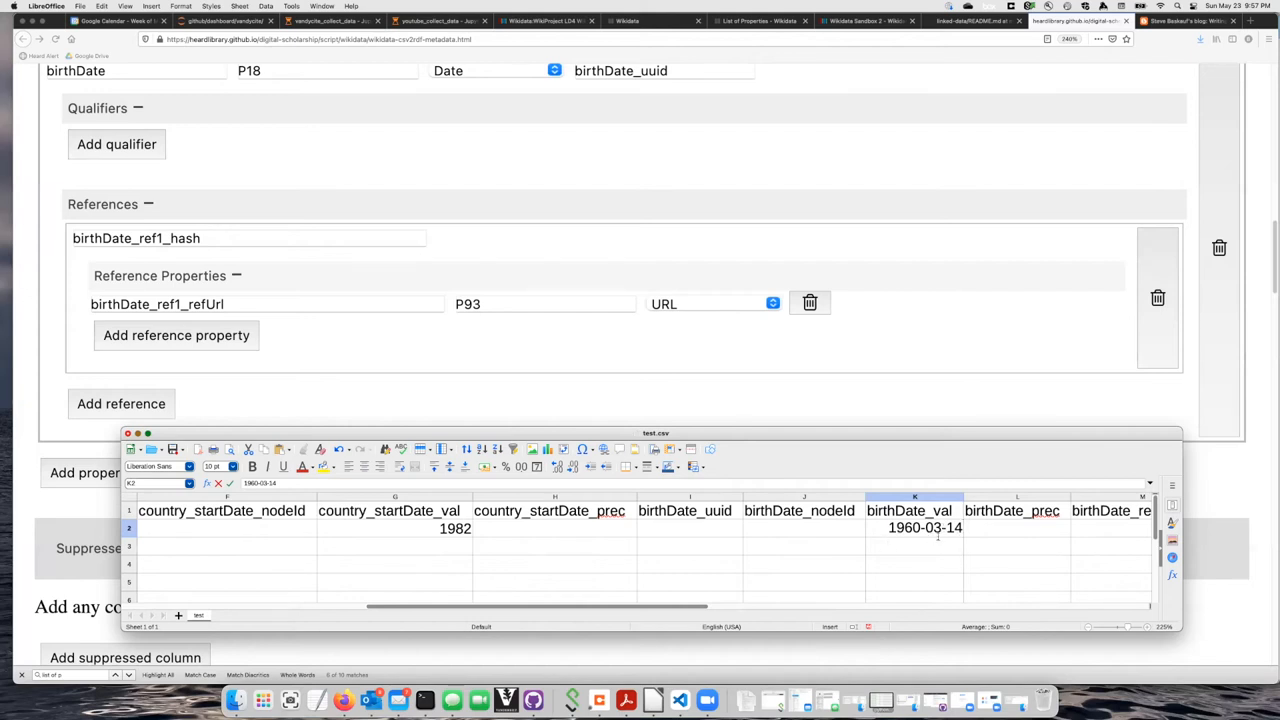
left_click(950, 528)
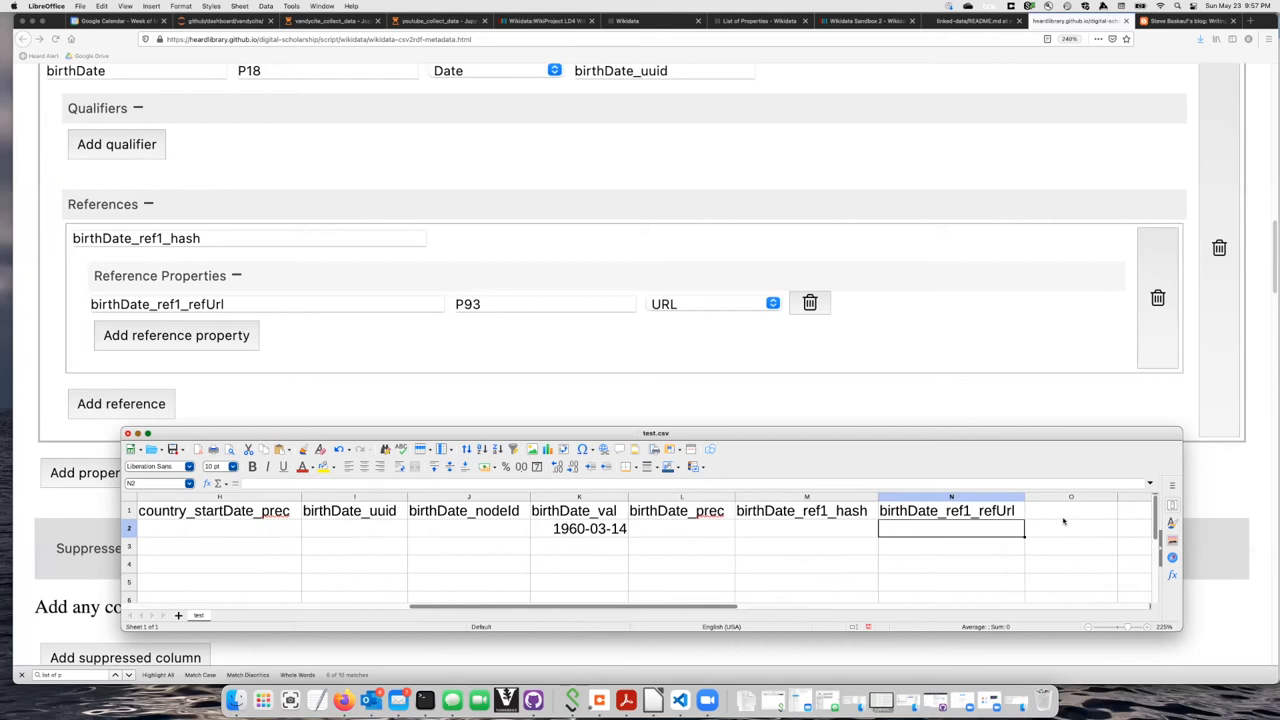
type("https:/")
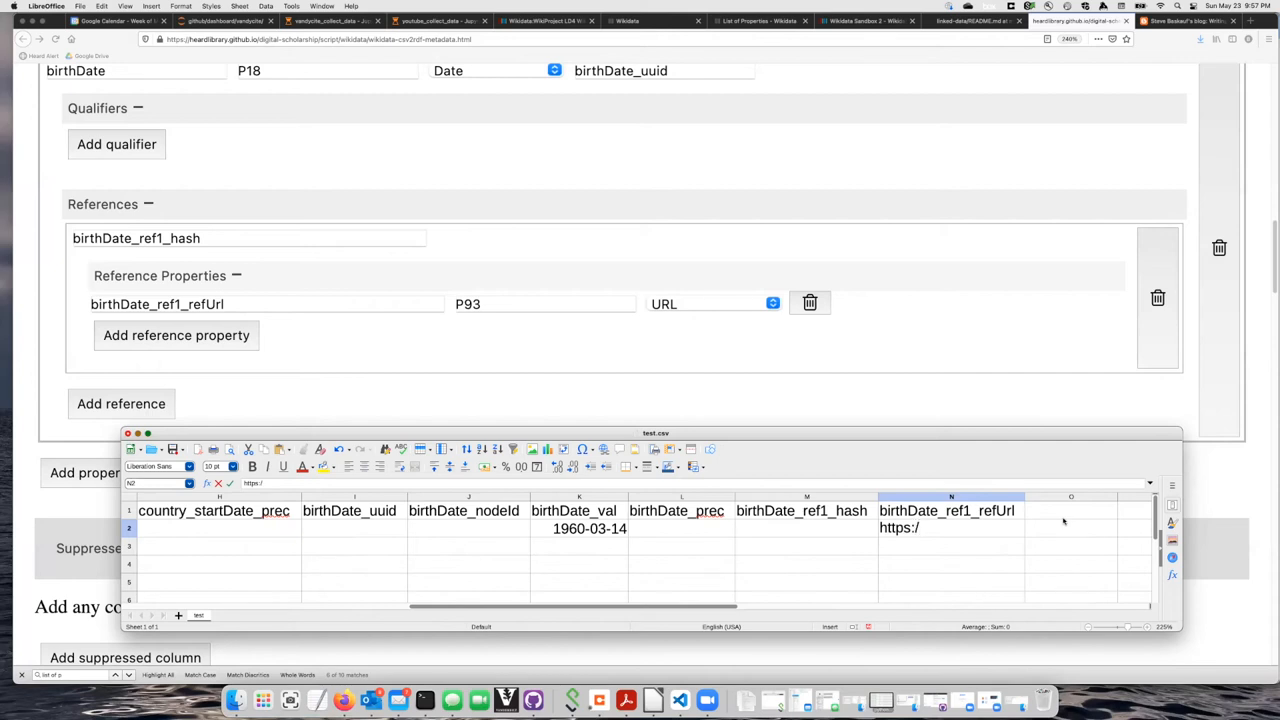
type("goo")
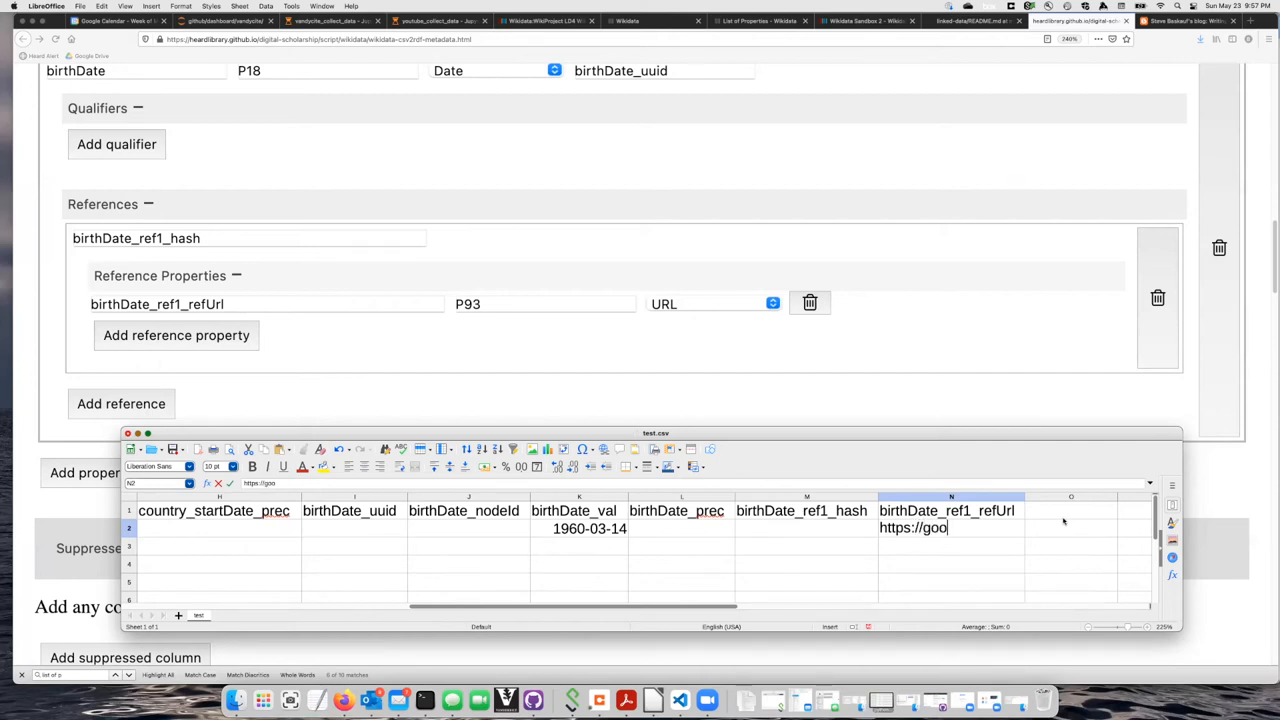
type("gle.com")
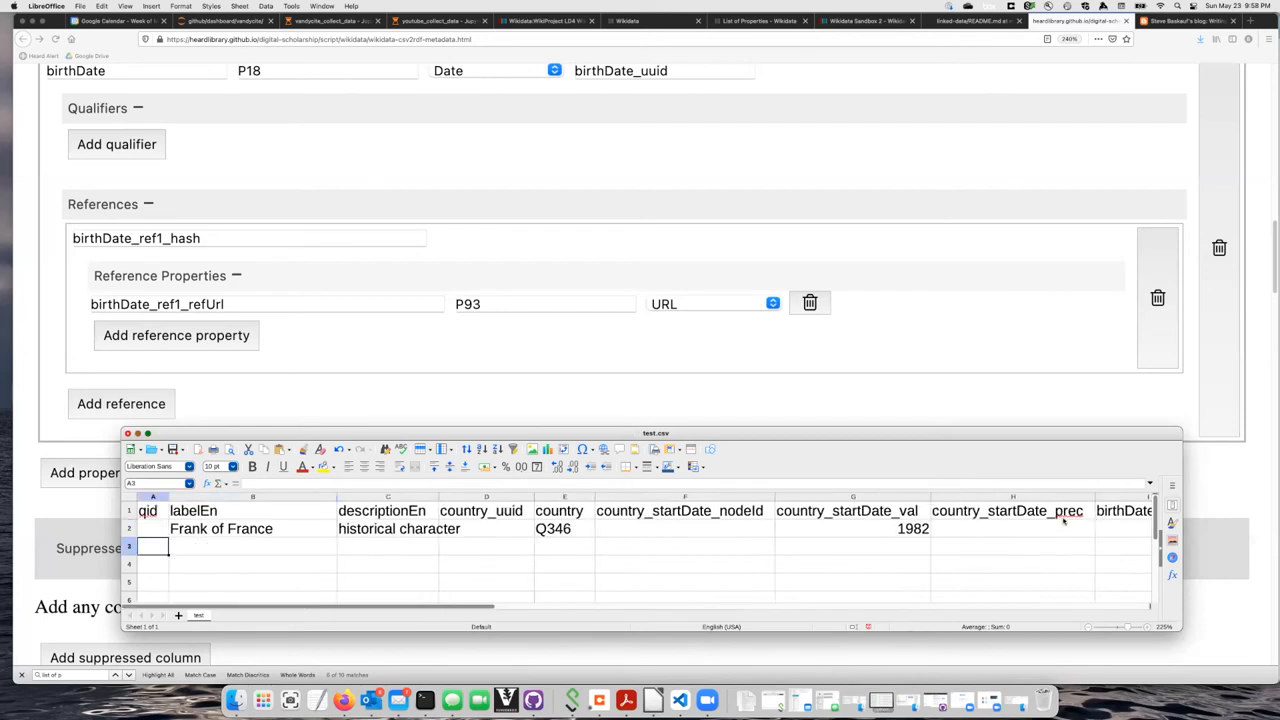
Enter the label 'Maria Smith' and description 'legislator' in row 3
left_click(252, 546)
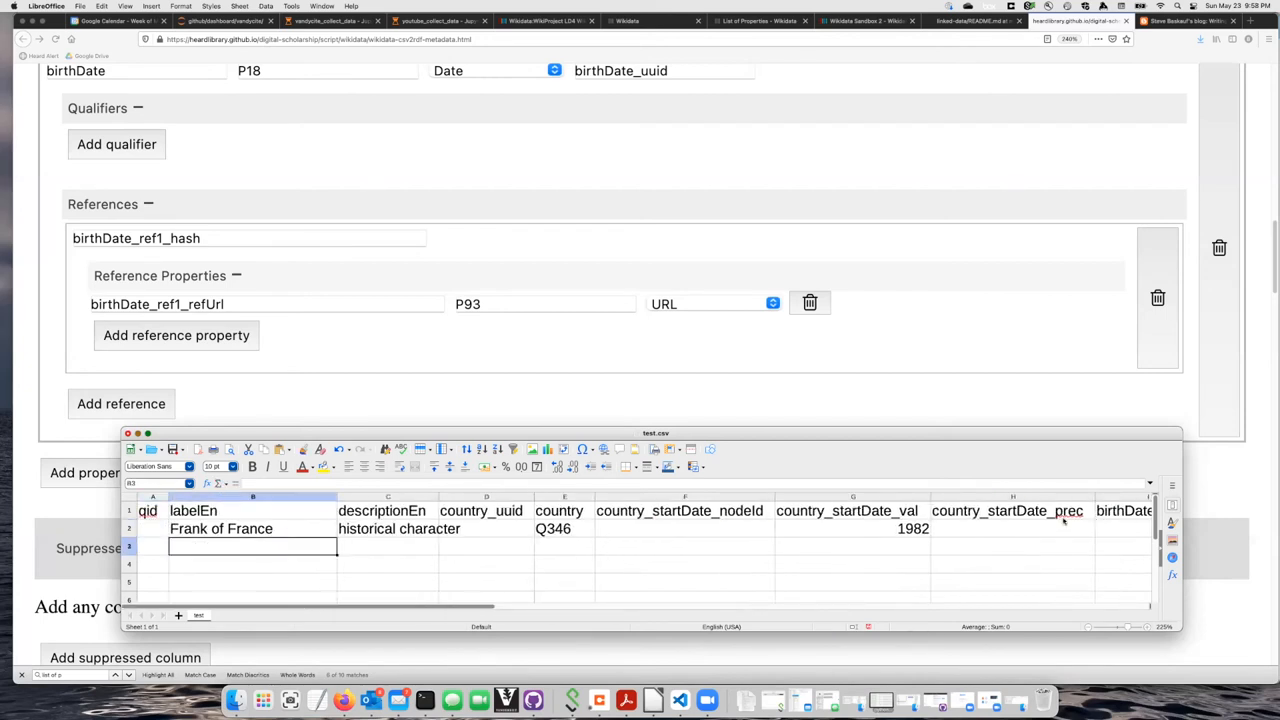
type("Maria")
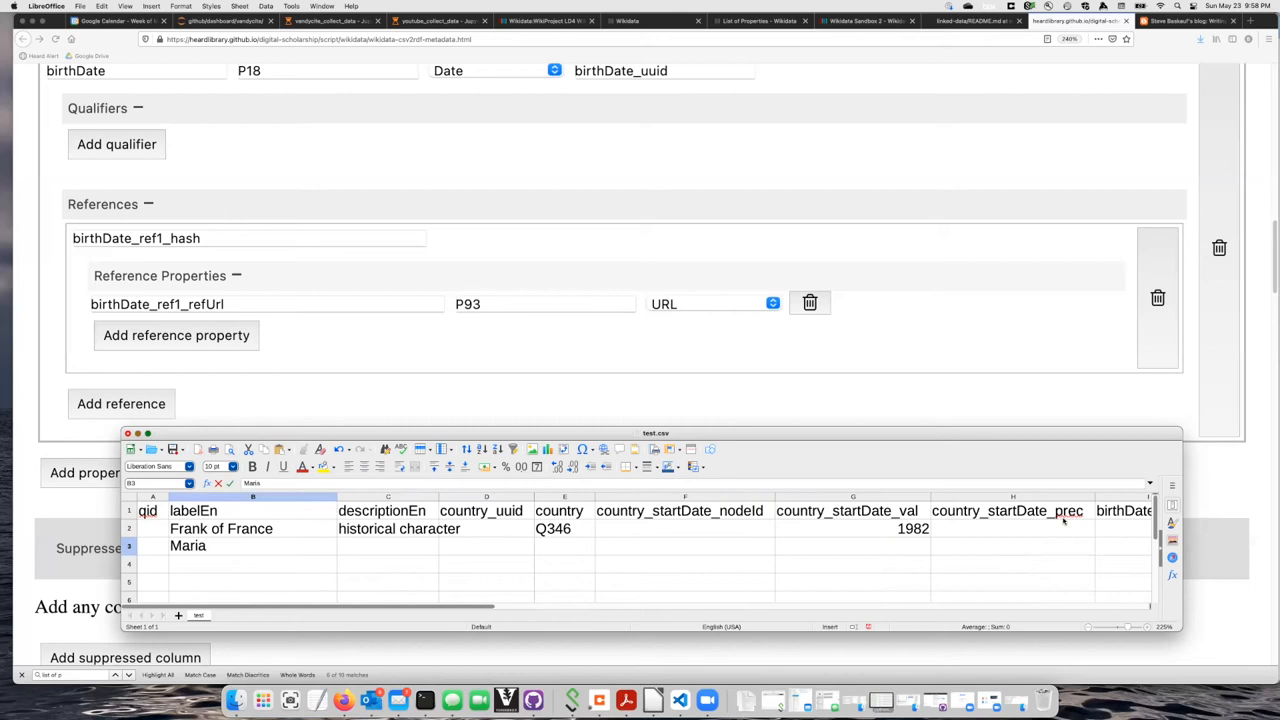
type("Smith")
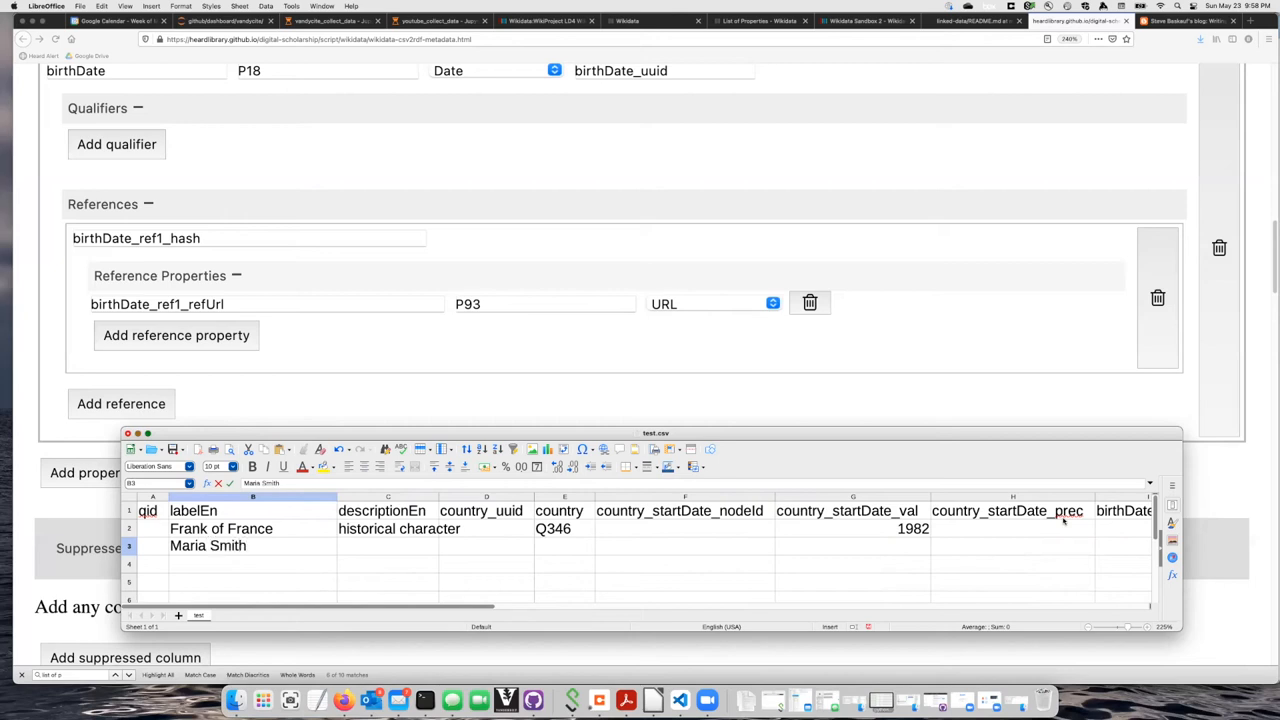
type("legislator")
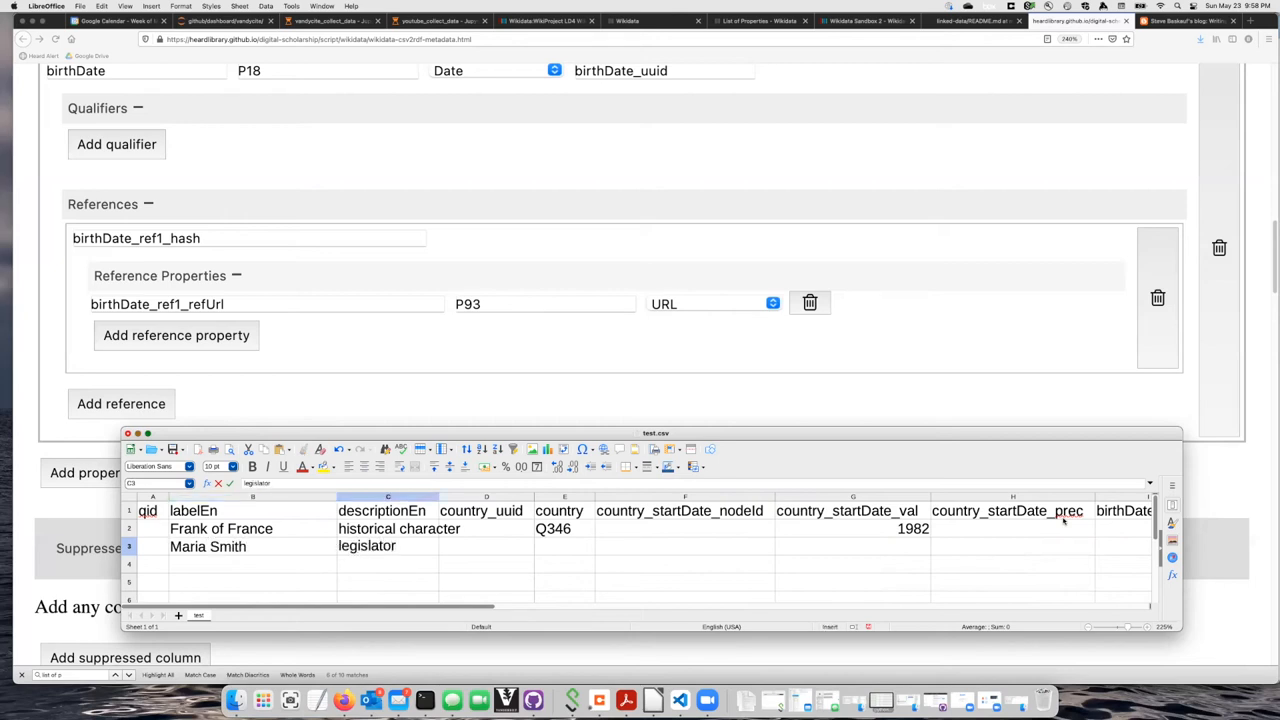
Enter the country Q-id Q53079 for row 3
left_click(564, 546)
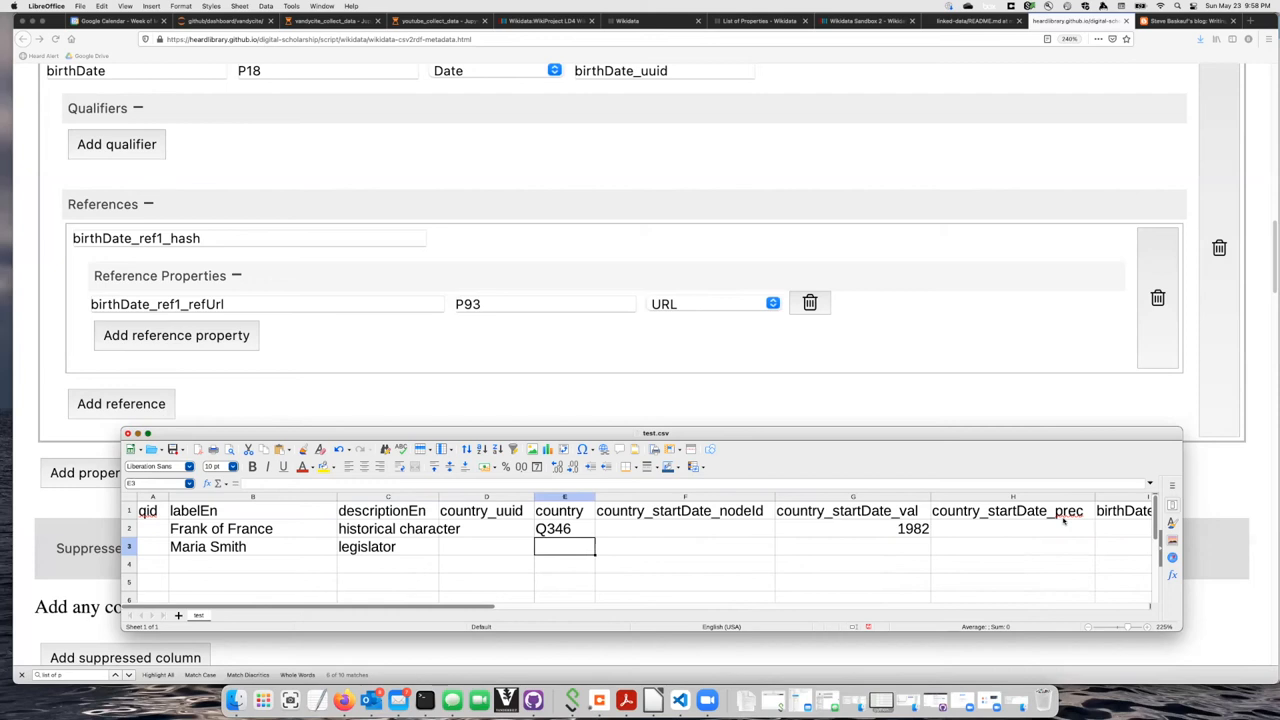
type("Q346")
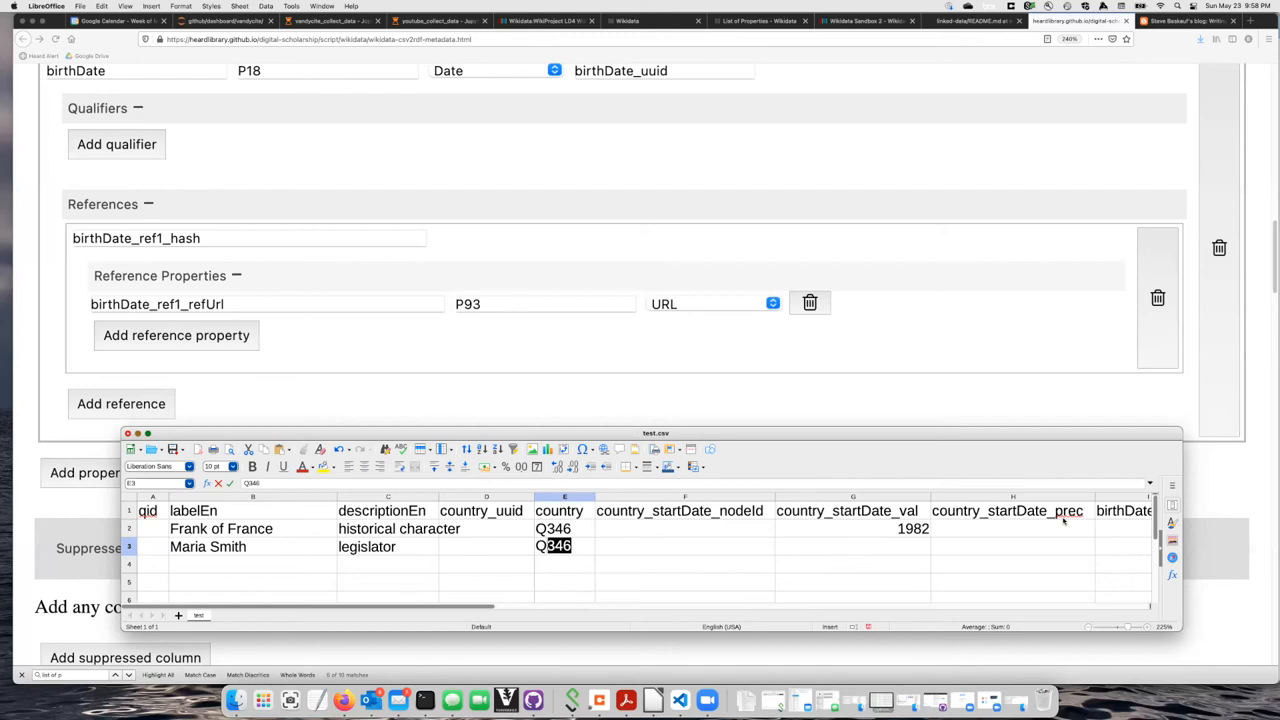
type("Q53")
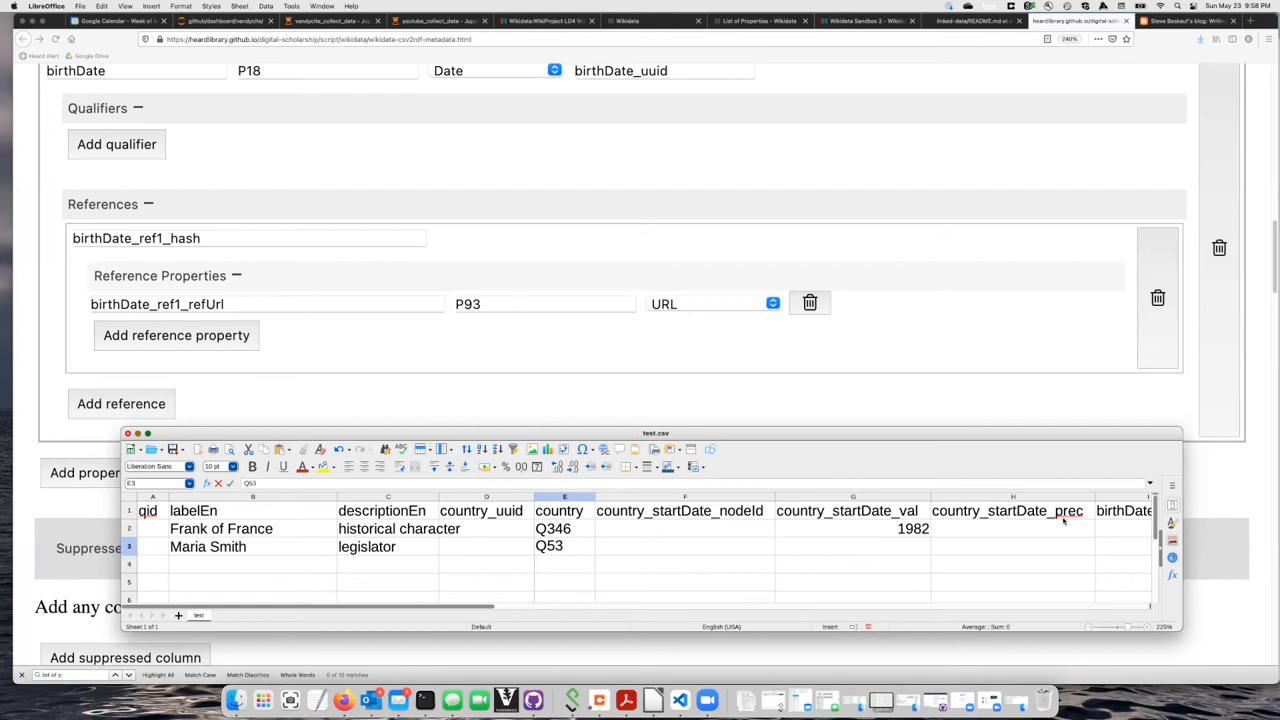
type("079")
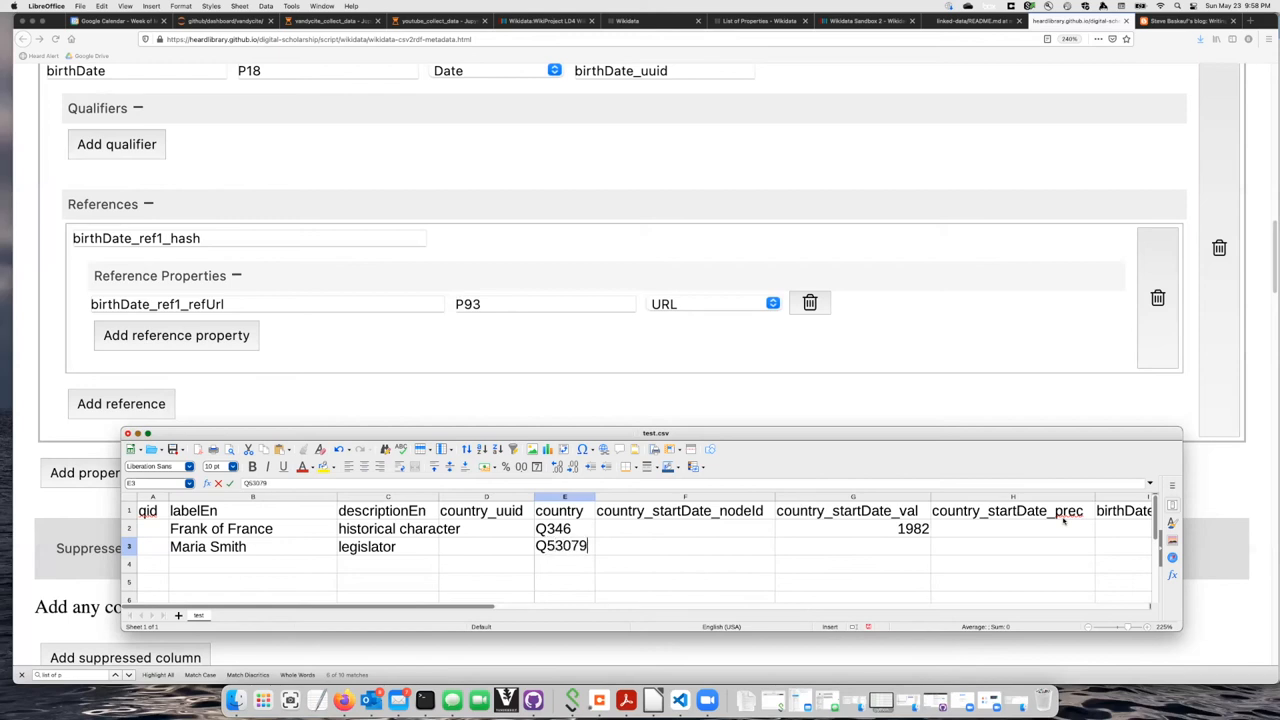
left_click(852, 546)
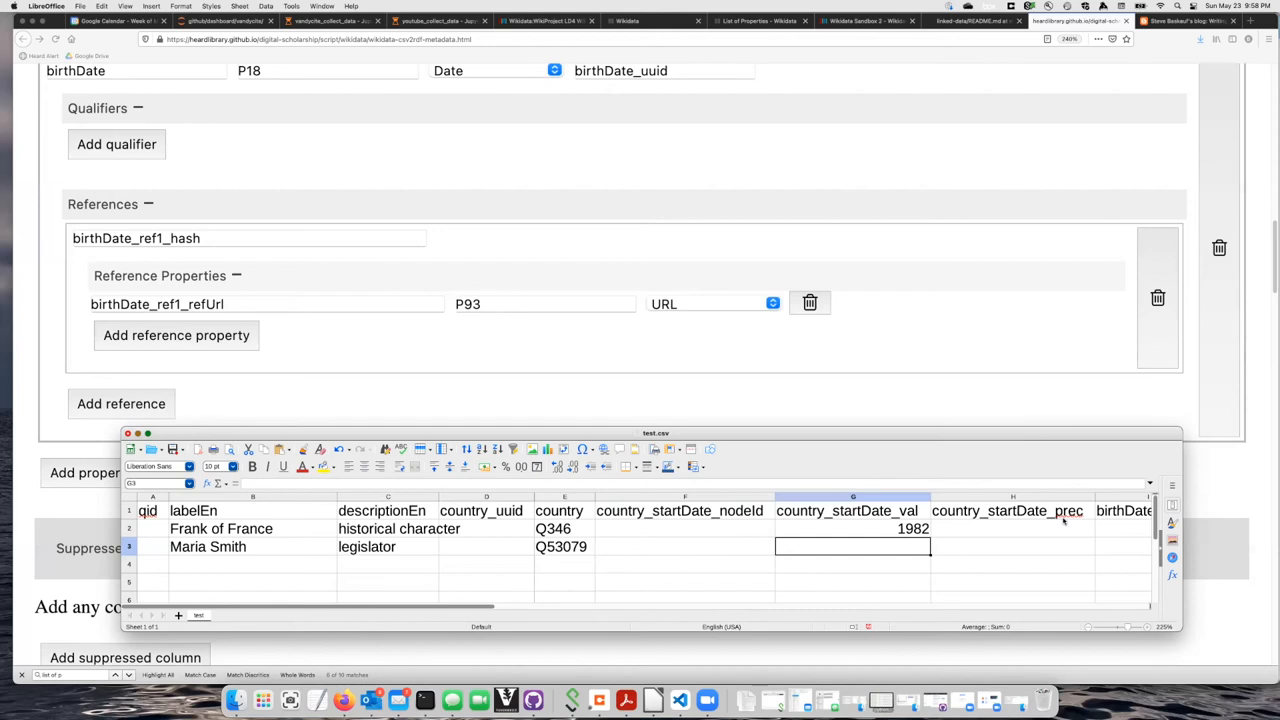
type("1972")
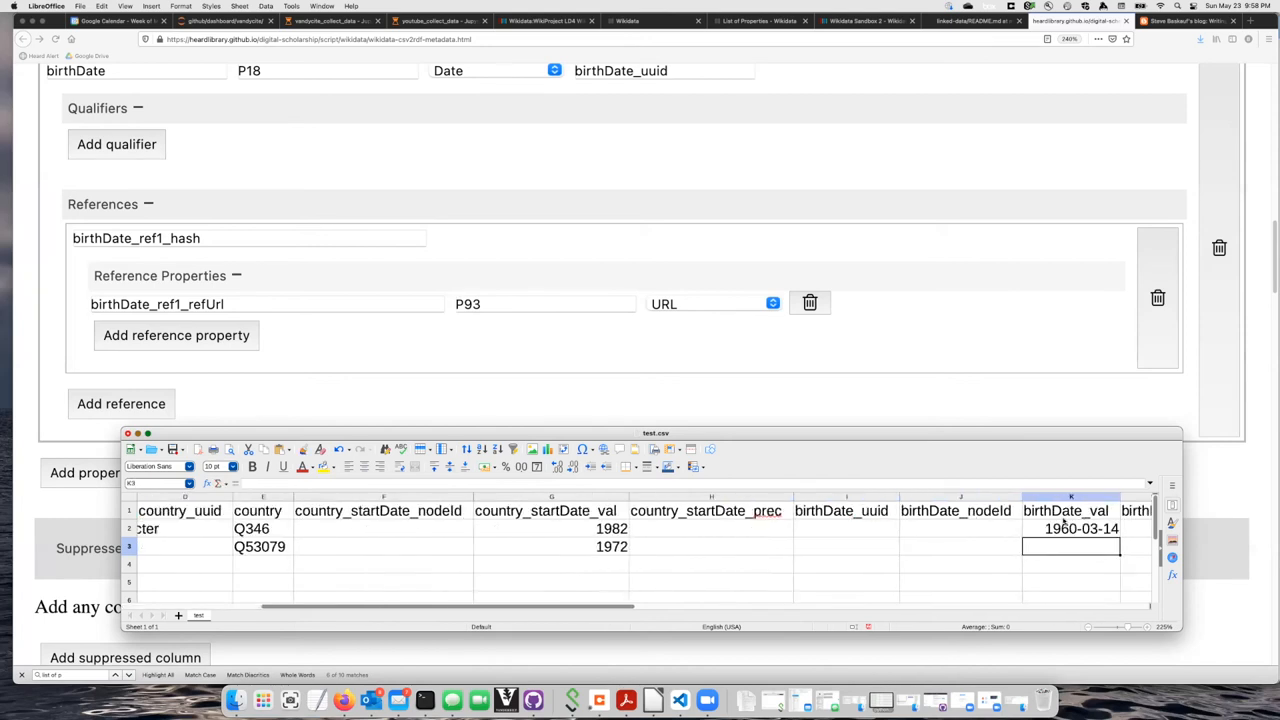
type("1")
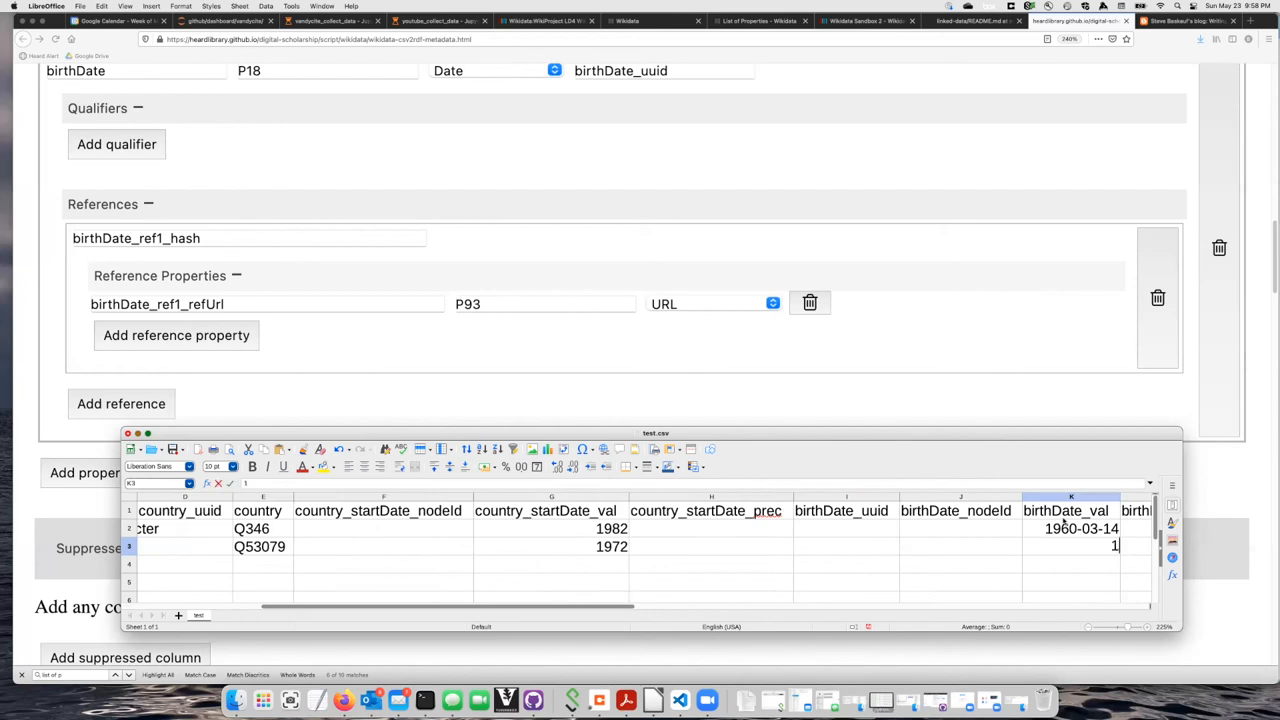
type("972")
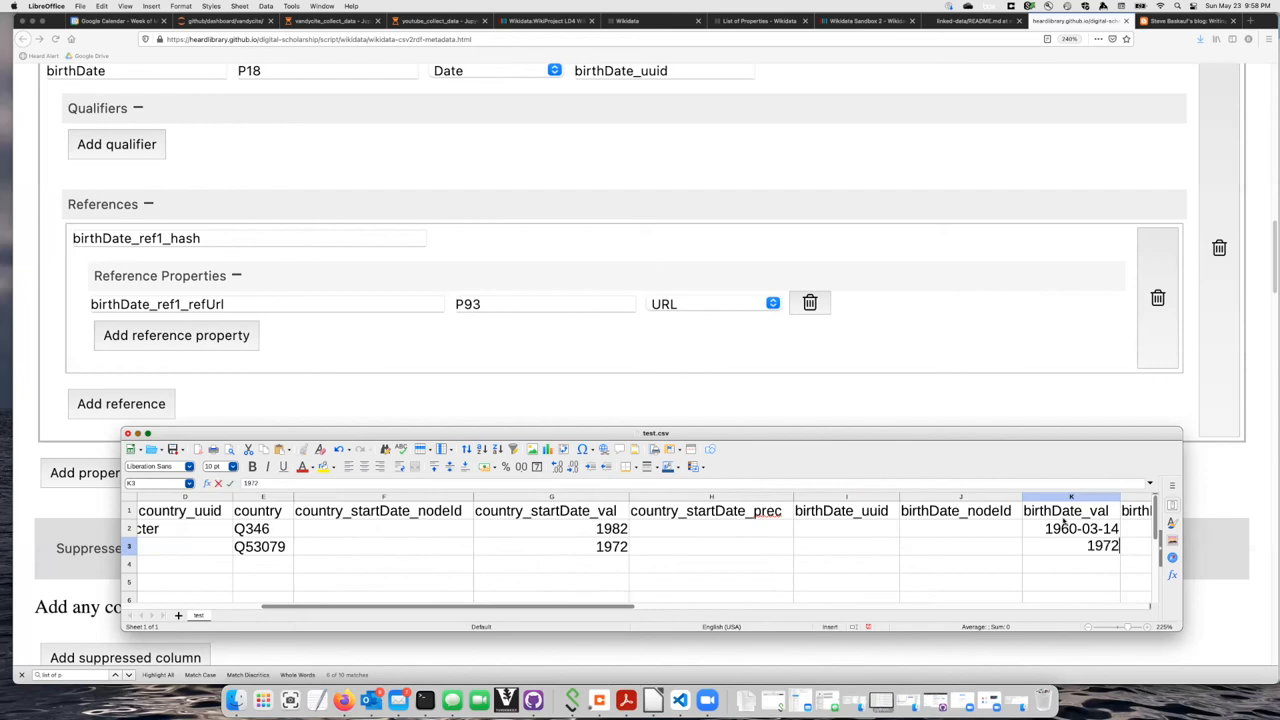
type("-")
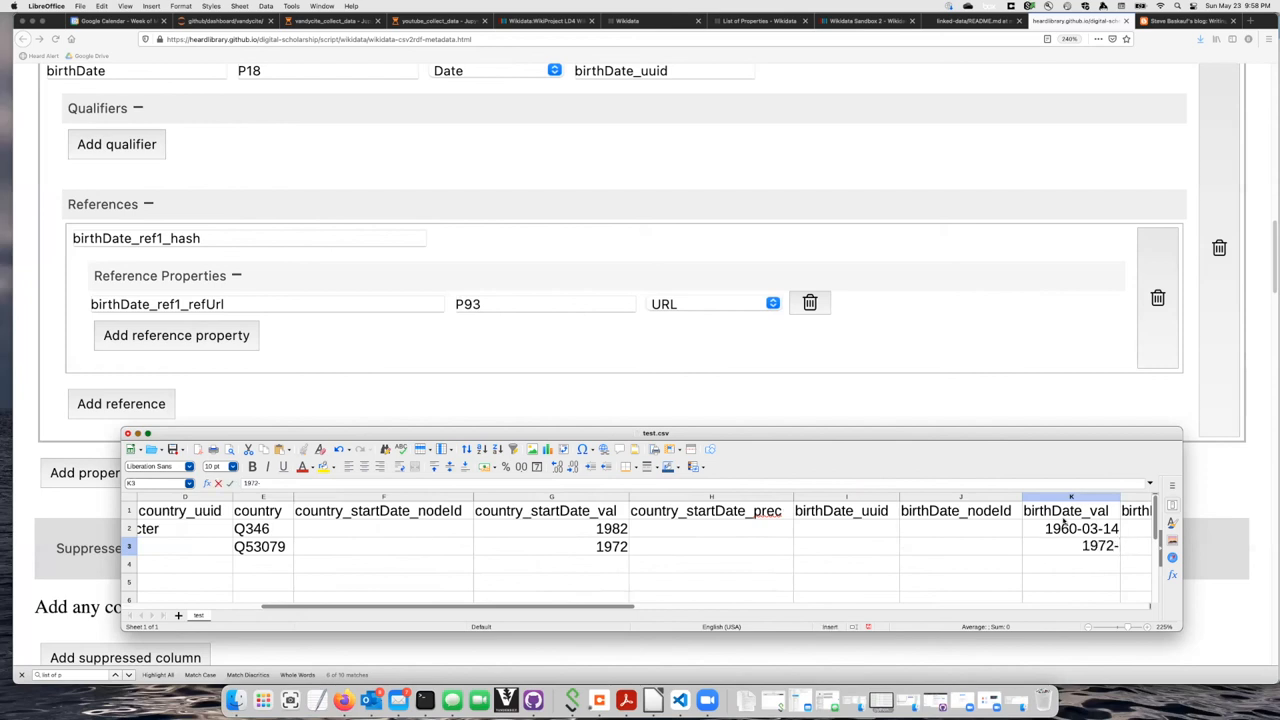
type("06")
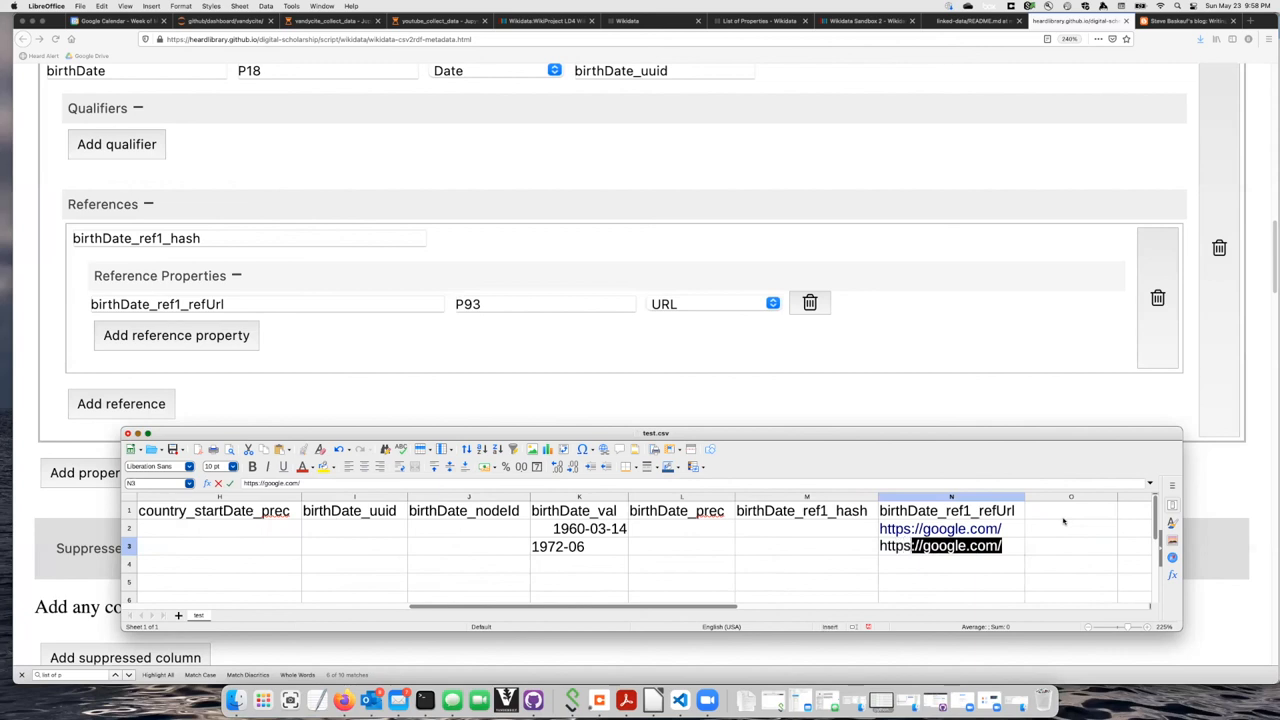
type("https://u")
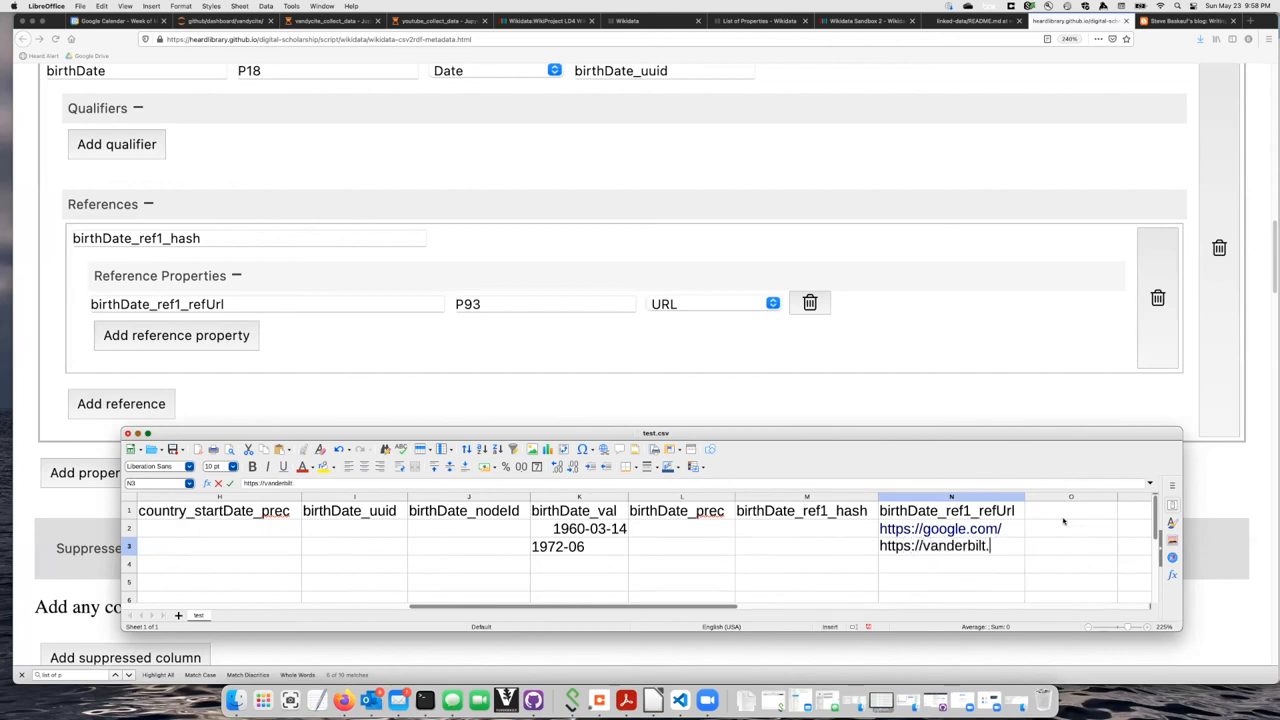
key("Return")
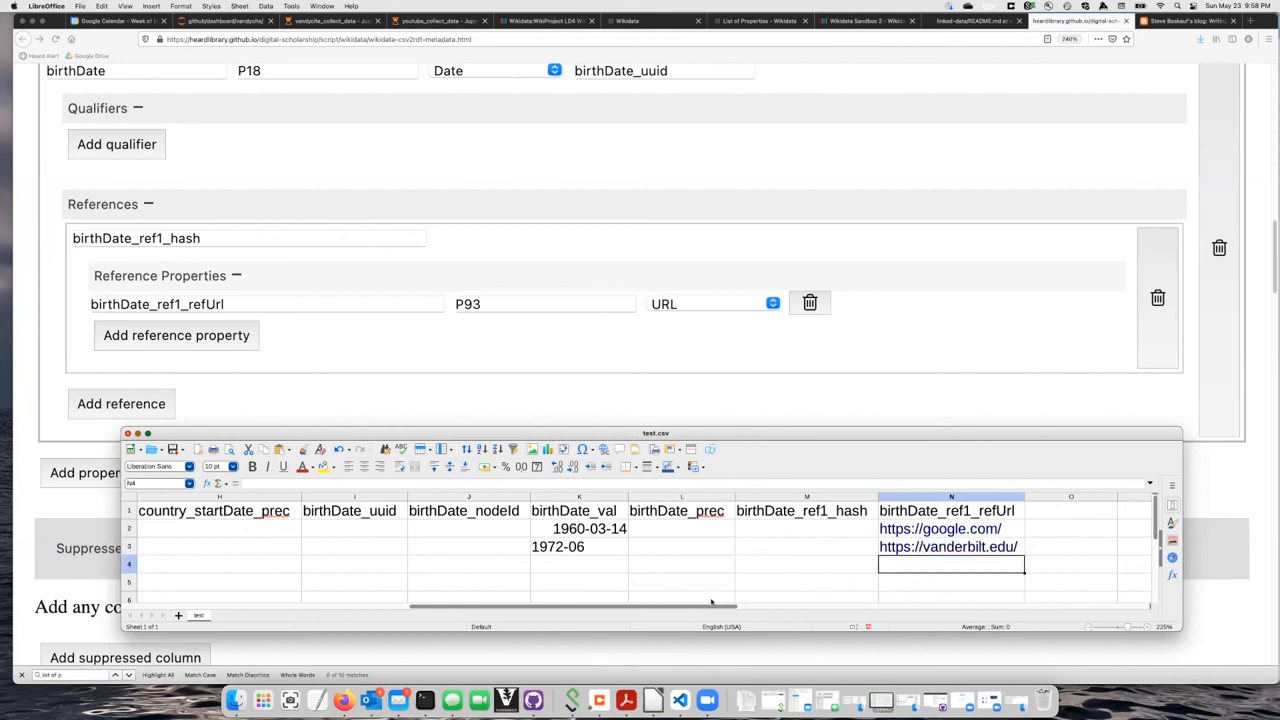